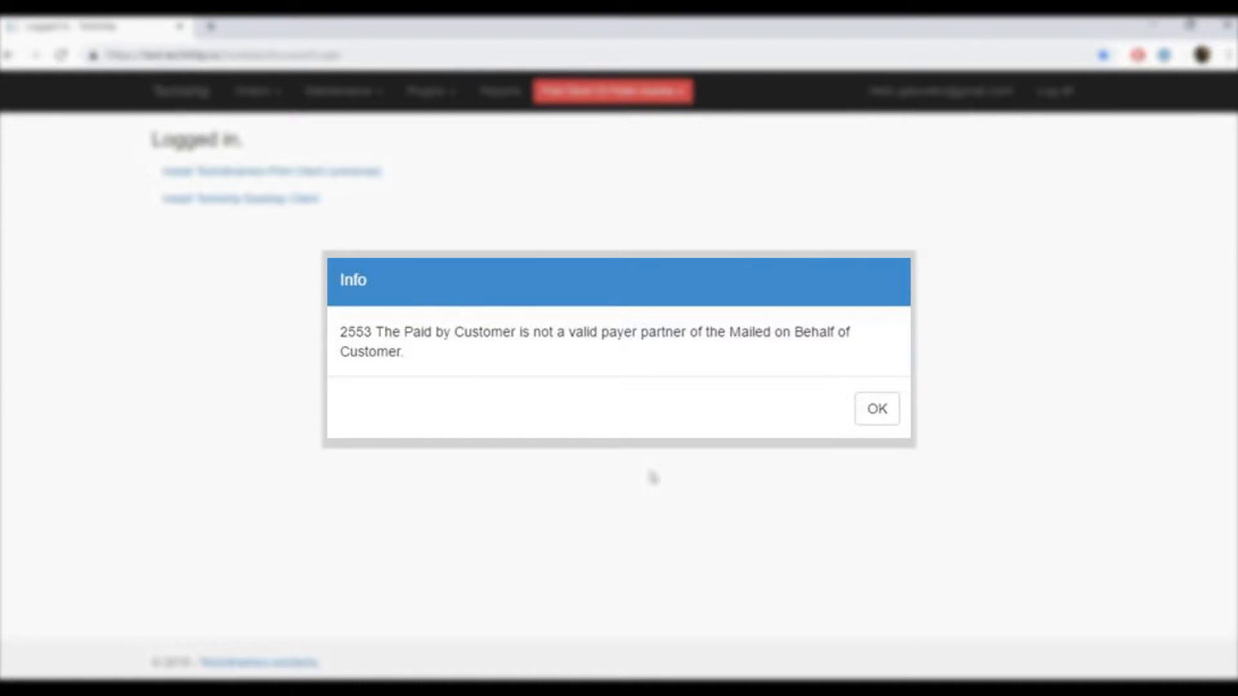
Step: Dismiss the invalid payer partner notice to return to the Logged in page
click(874, 409)
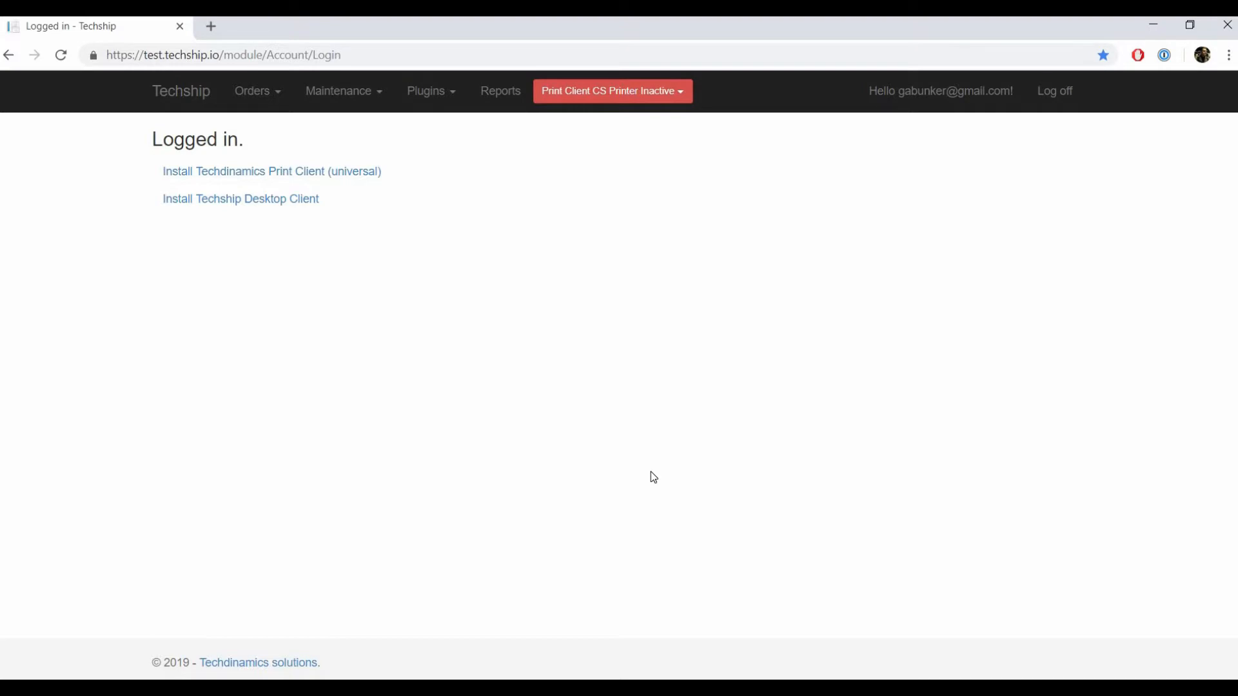
mouse_move(375, 71)
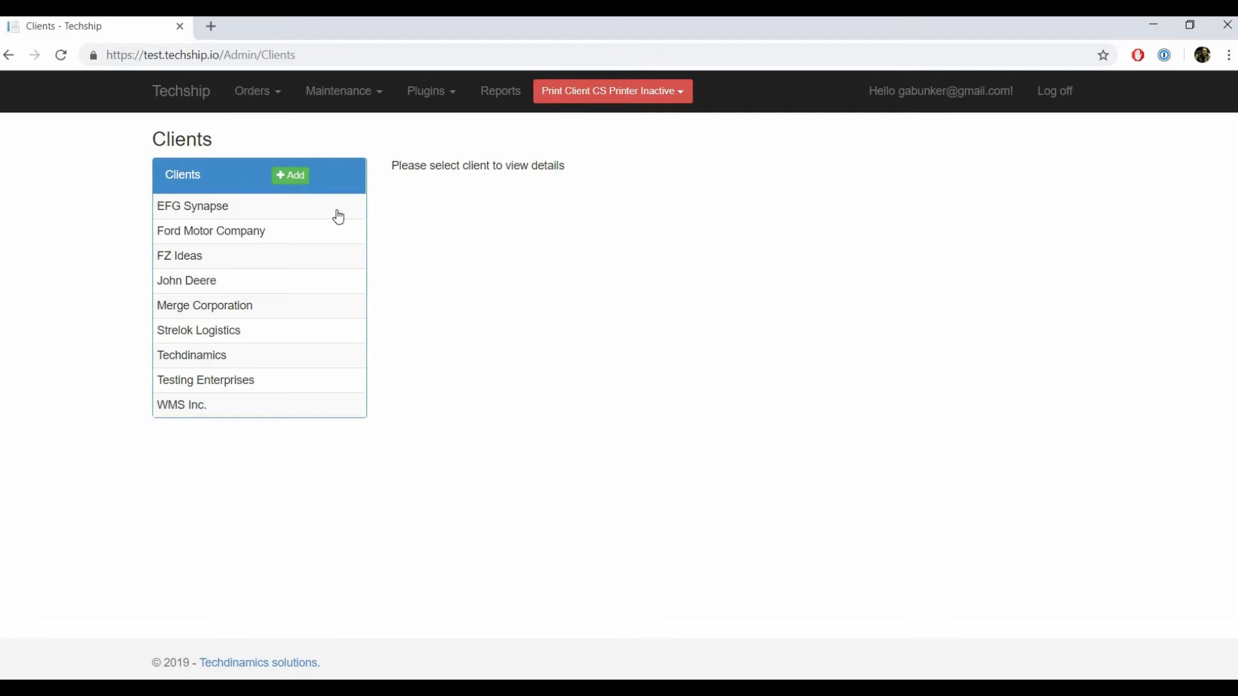
Step: Show Merge Corporation's client details with its list of test carrier accounts
click(205, 305)
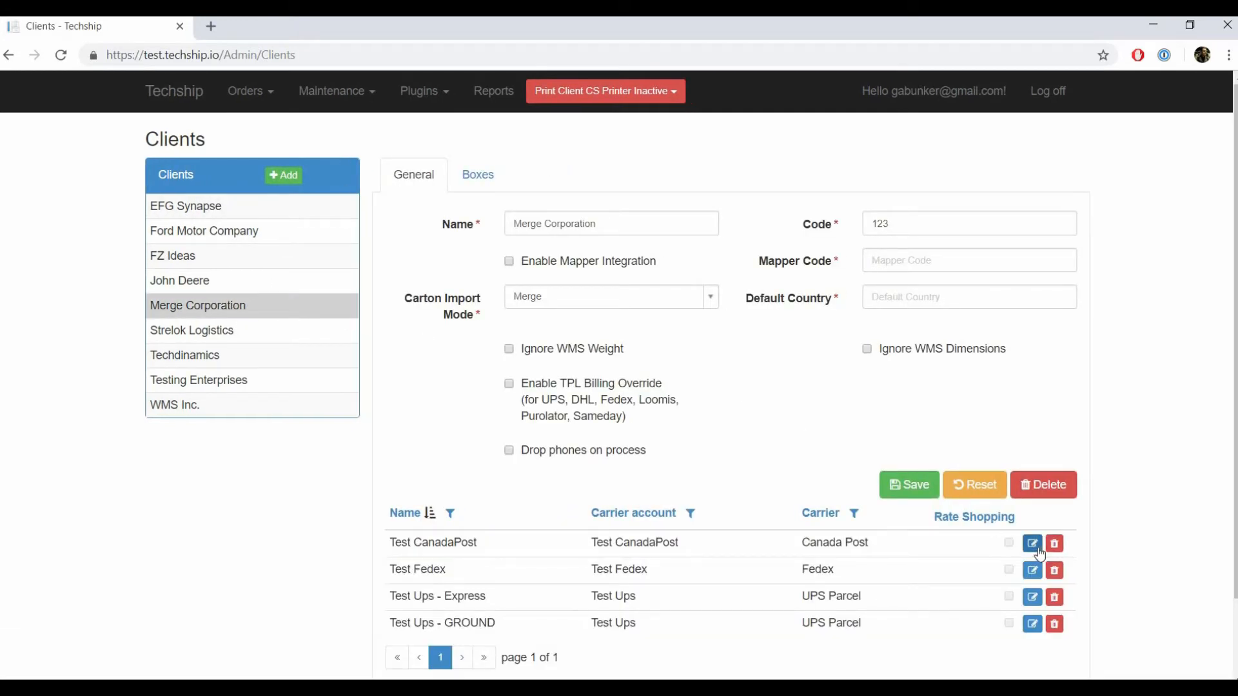
click(1031, 543)
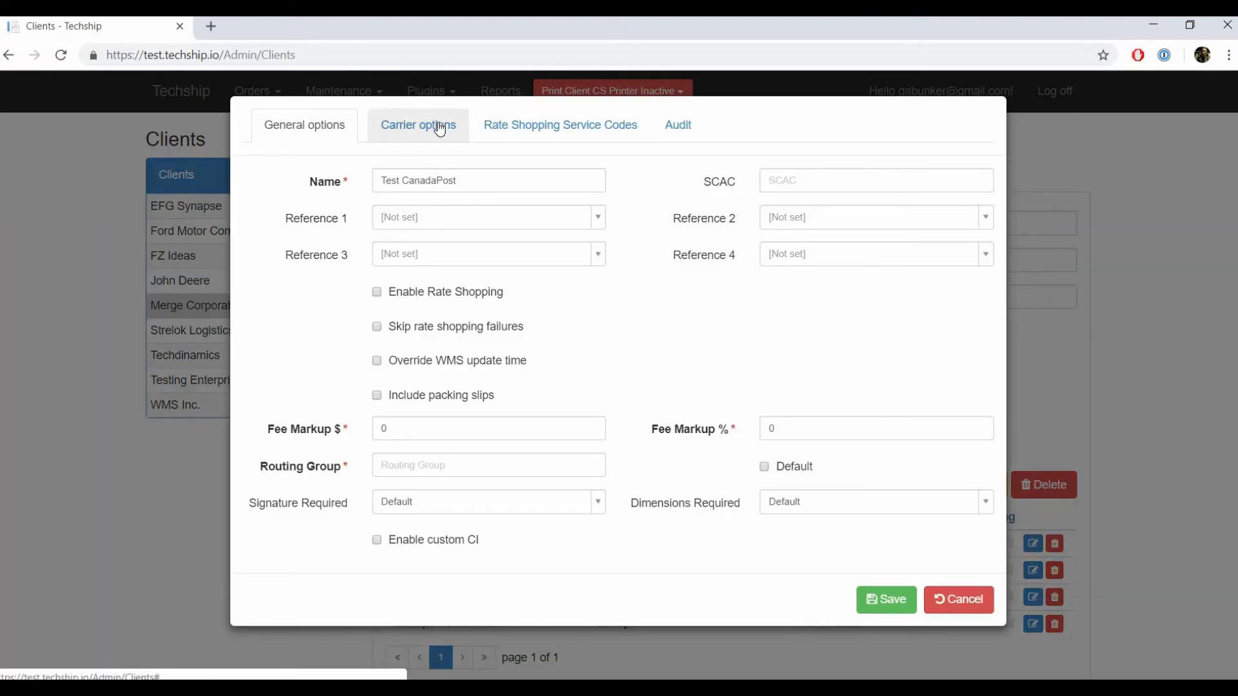
click(418, 125)
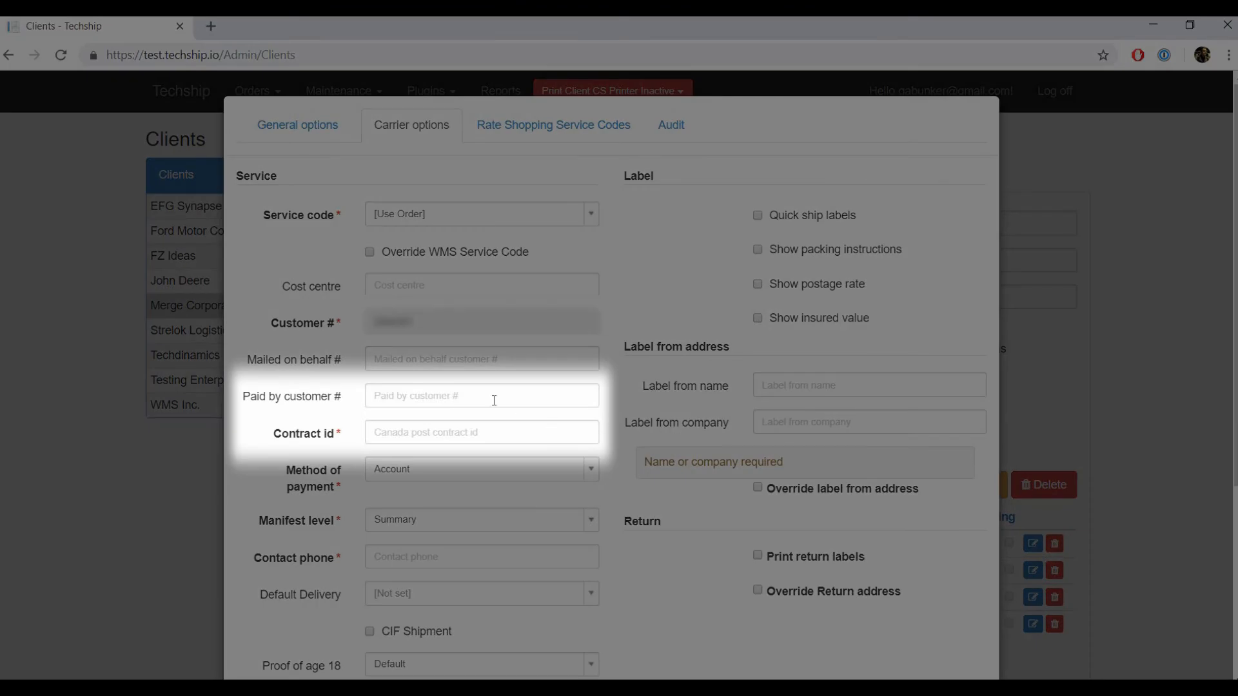
text(4556488)
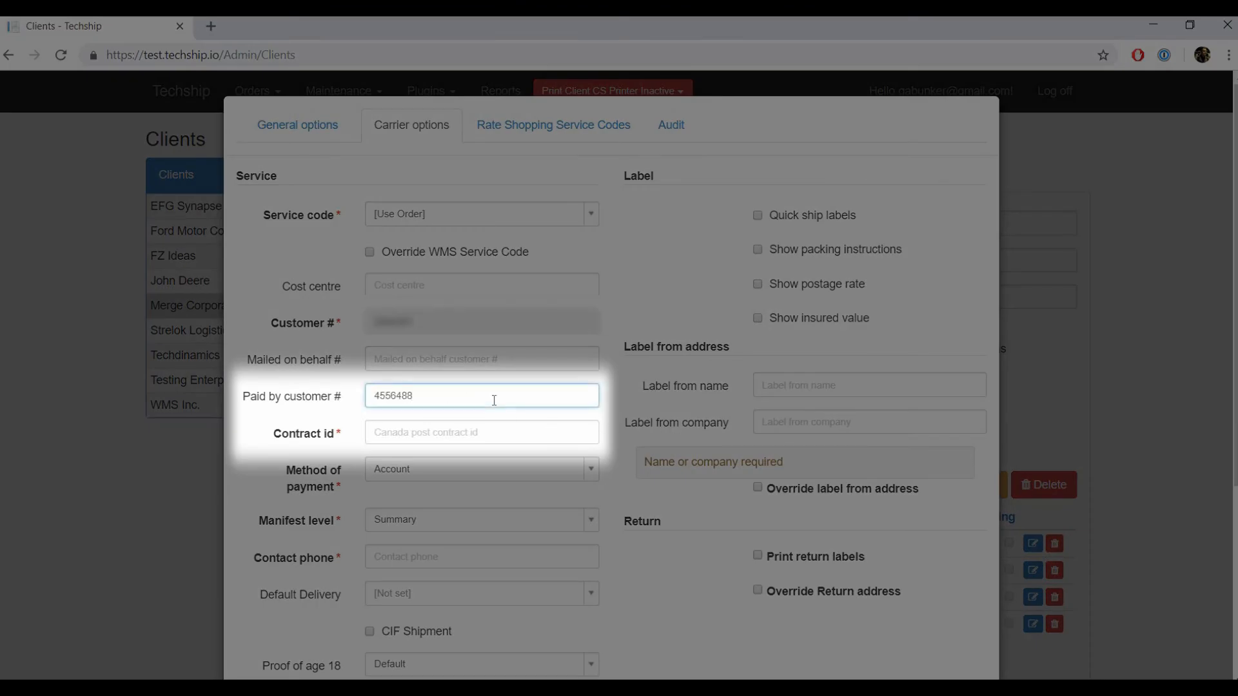
text(600658891)
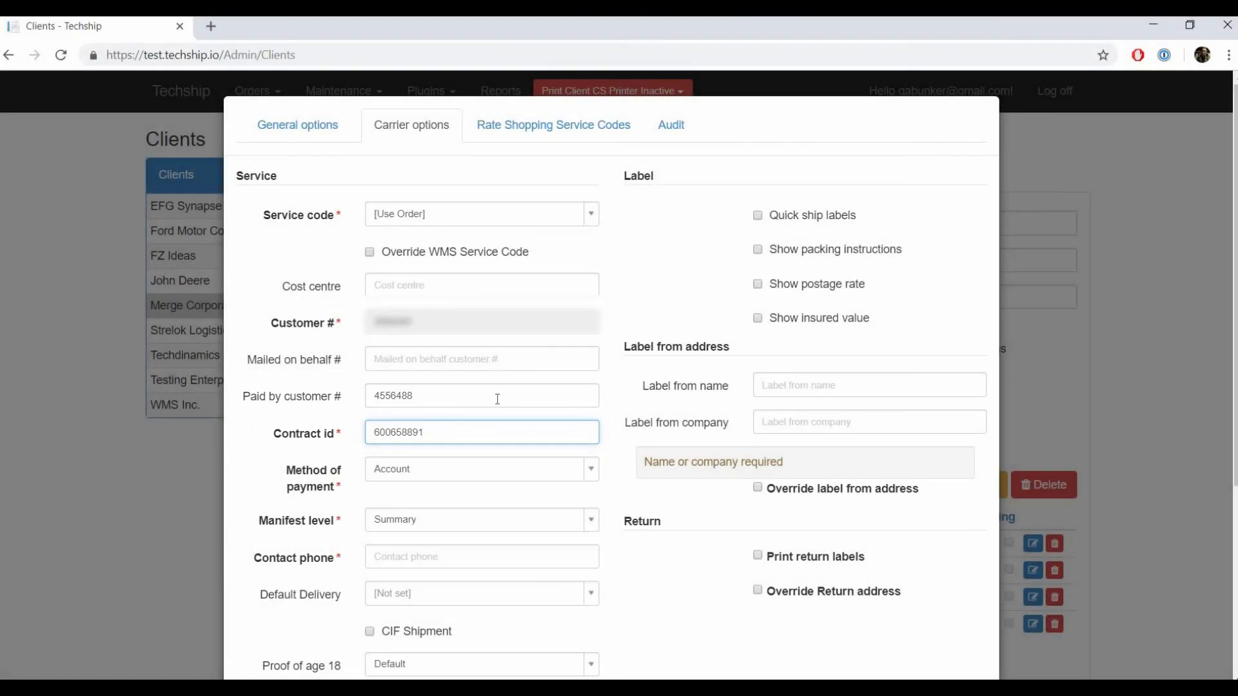
scroll(down, 3)
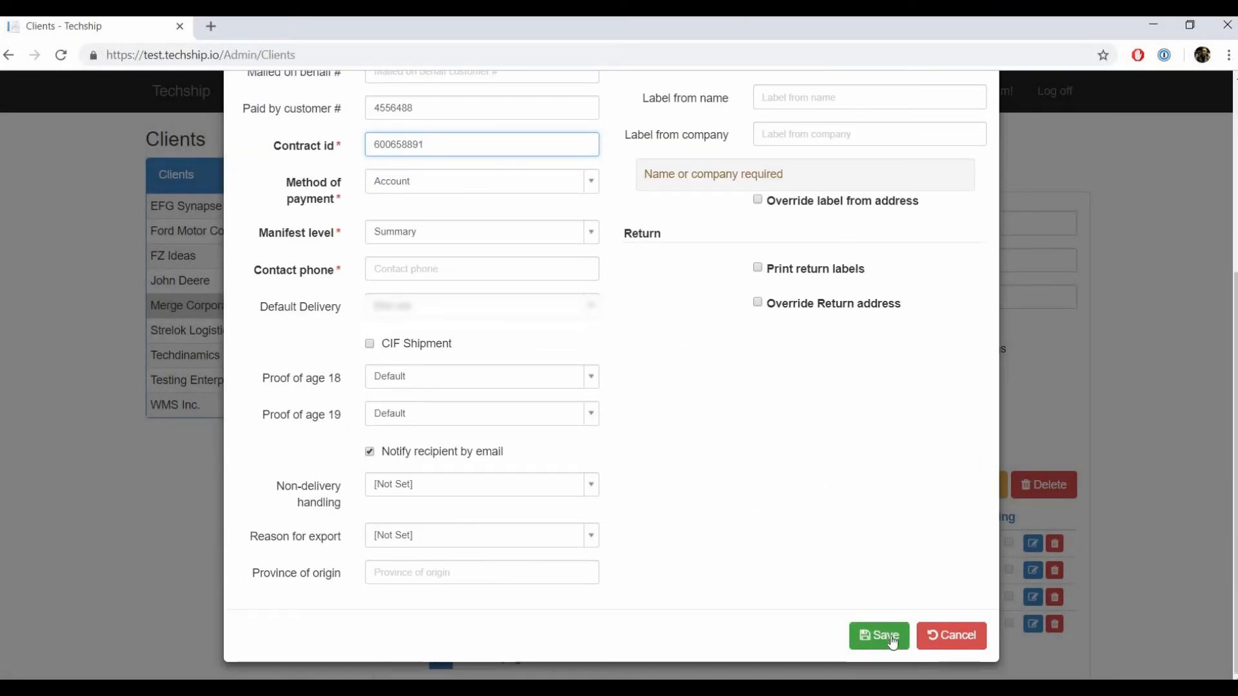